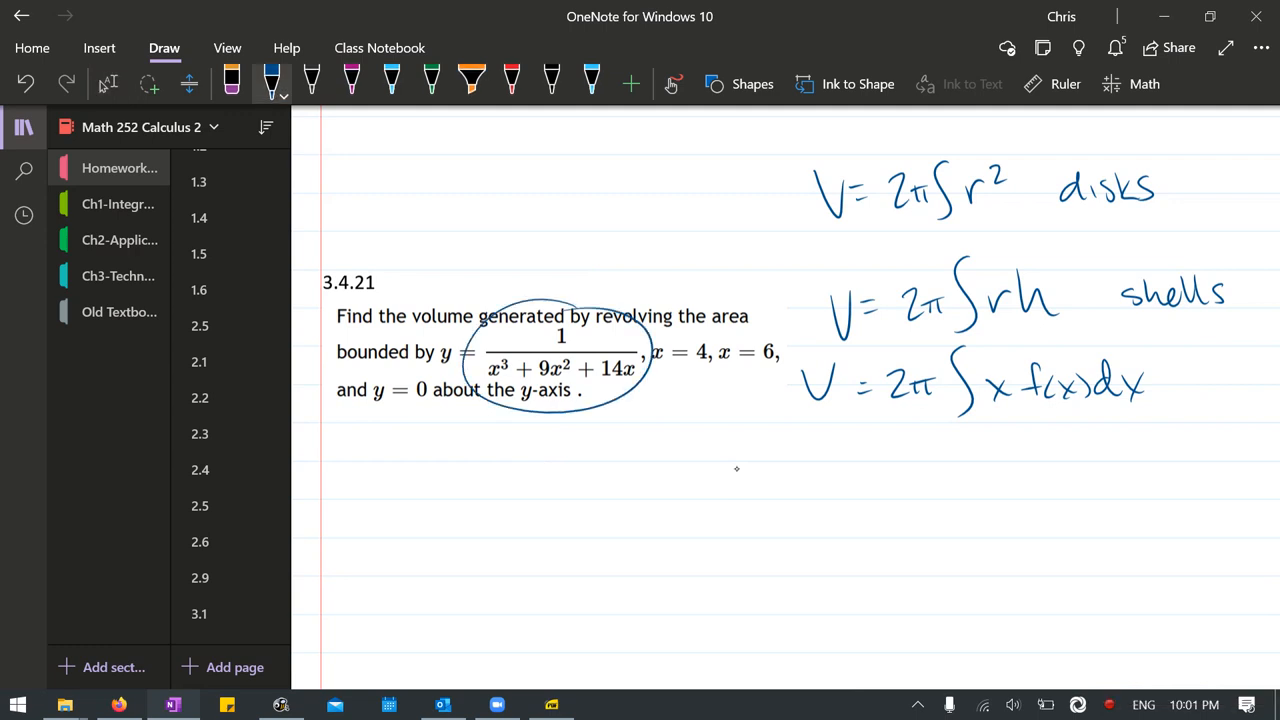
- Box in the shell formulas V = 2π∫rh and V = 2π∫x f(x)dx beside problem 3.4.21
drag(1010, 370, 1010, 430)
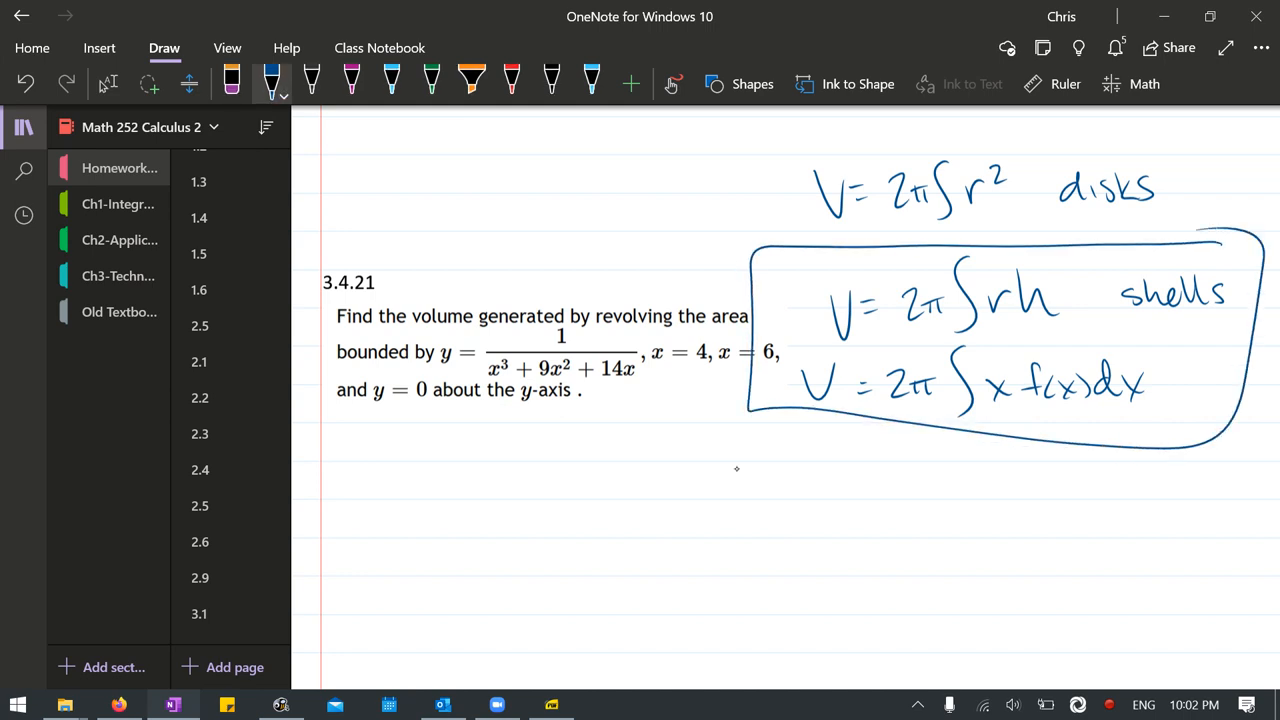
scroll(up, 3)
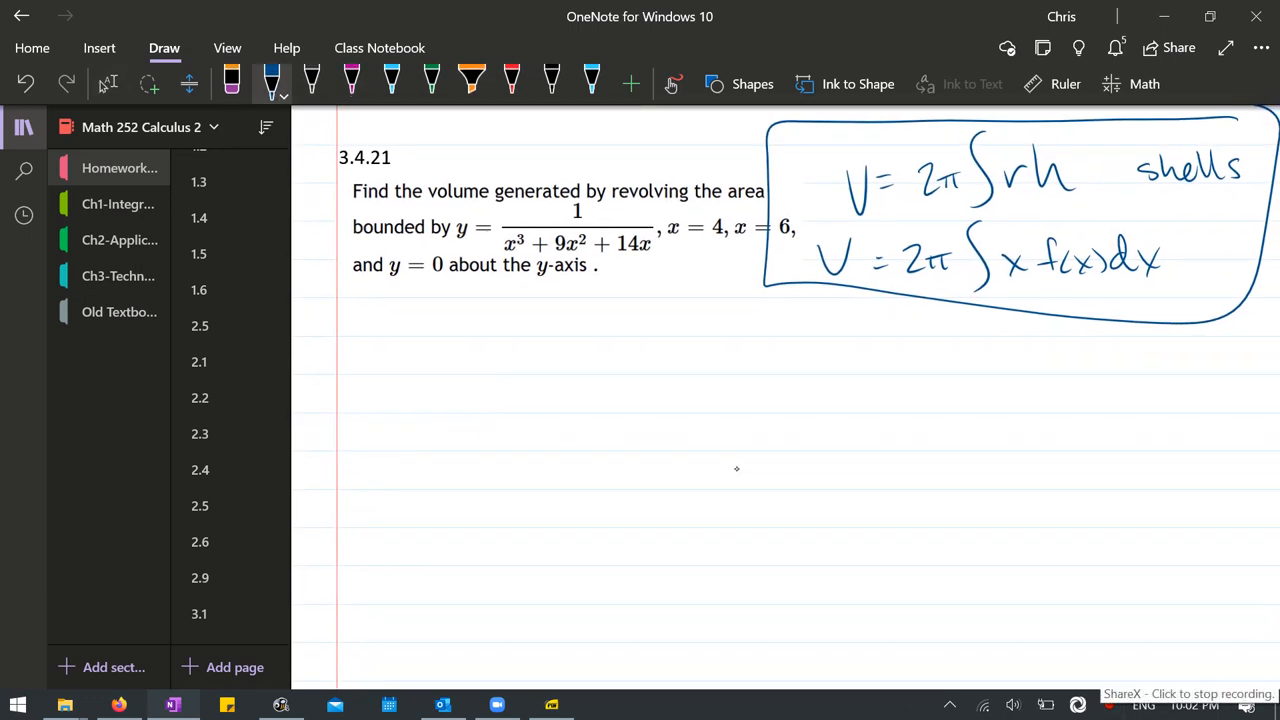
- Handwrite V = 2π∫x f(x)dx, then = 2π∫₄⁶ x·(1/(x³+9x²+14x)) dx below the problem
drag(356, 360, 480, 360)
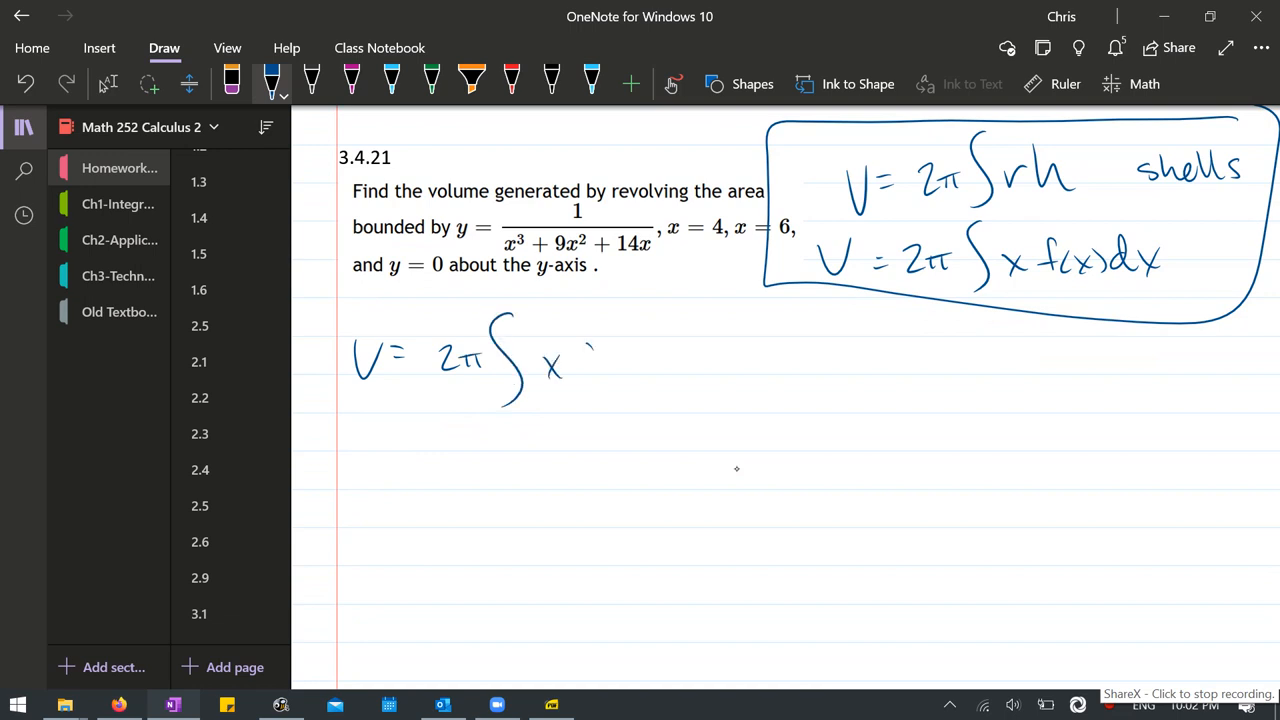
drag(570, 360, 700, 370)
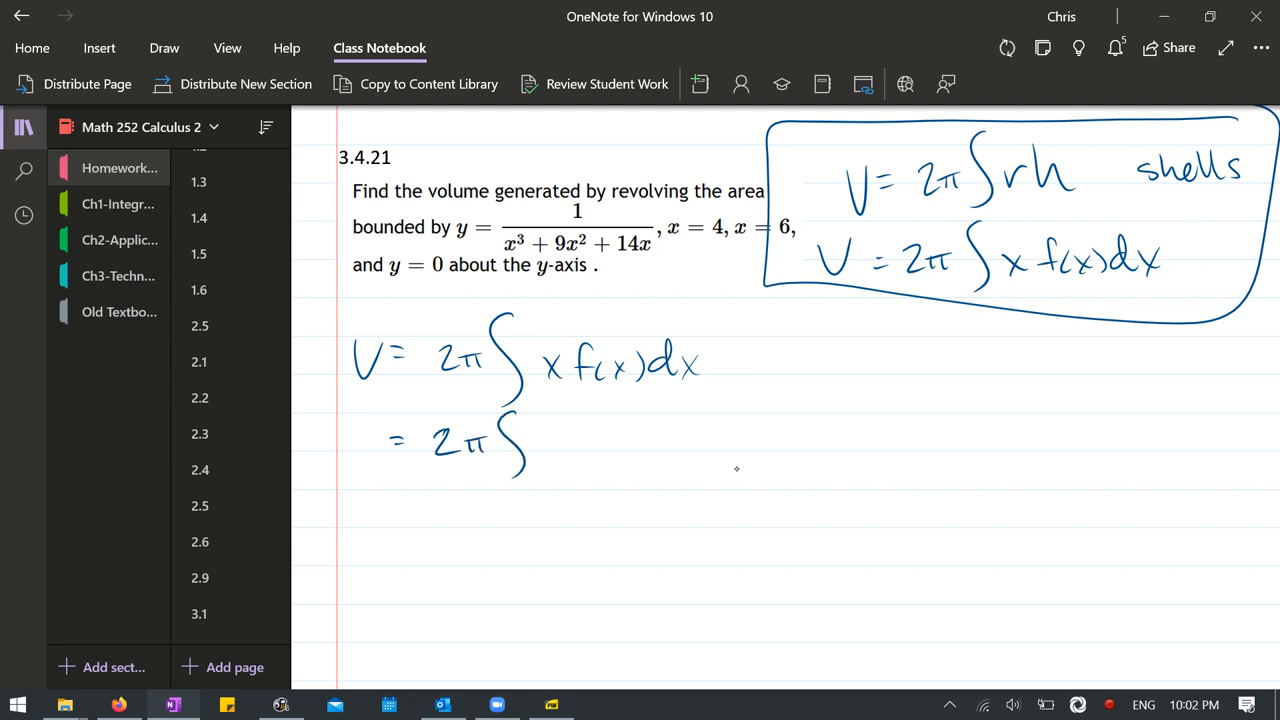
drag(528, 470, 520, 490)
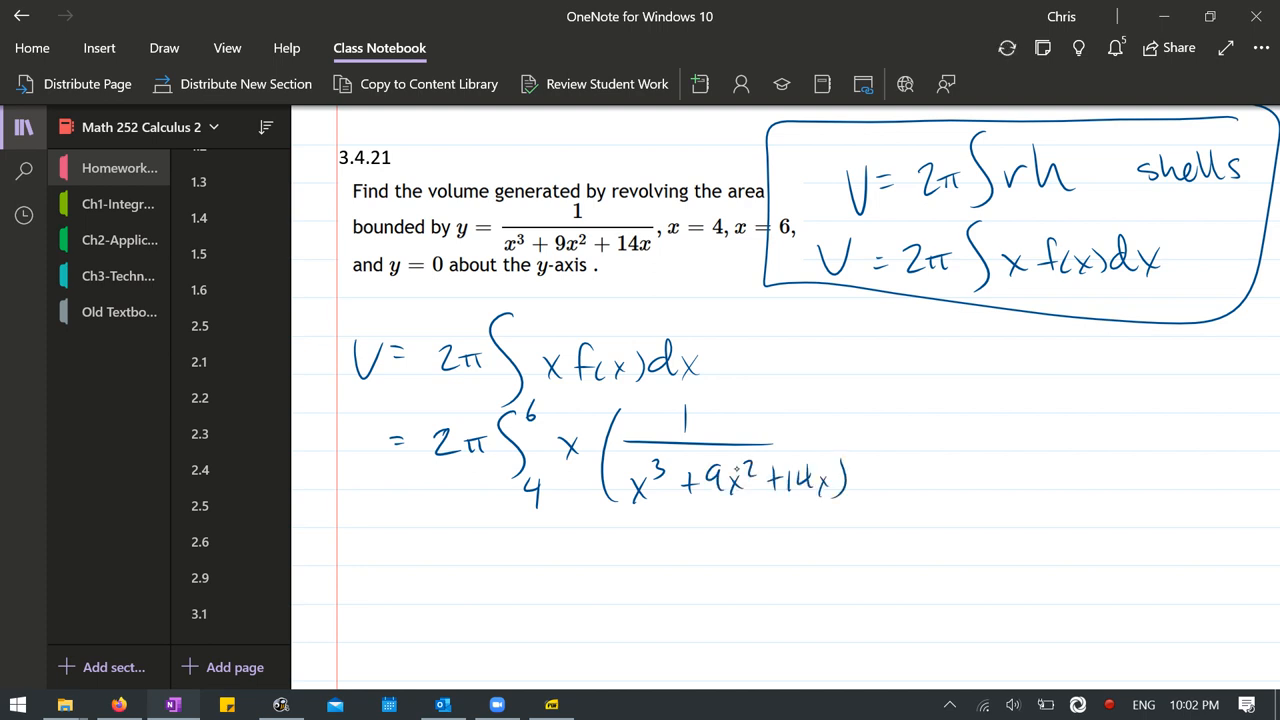
text(dx)
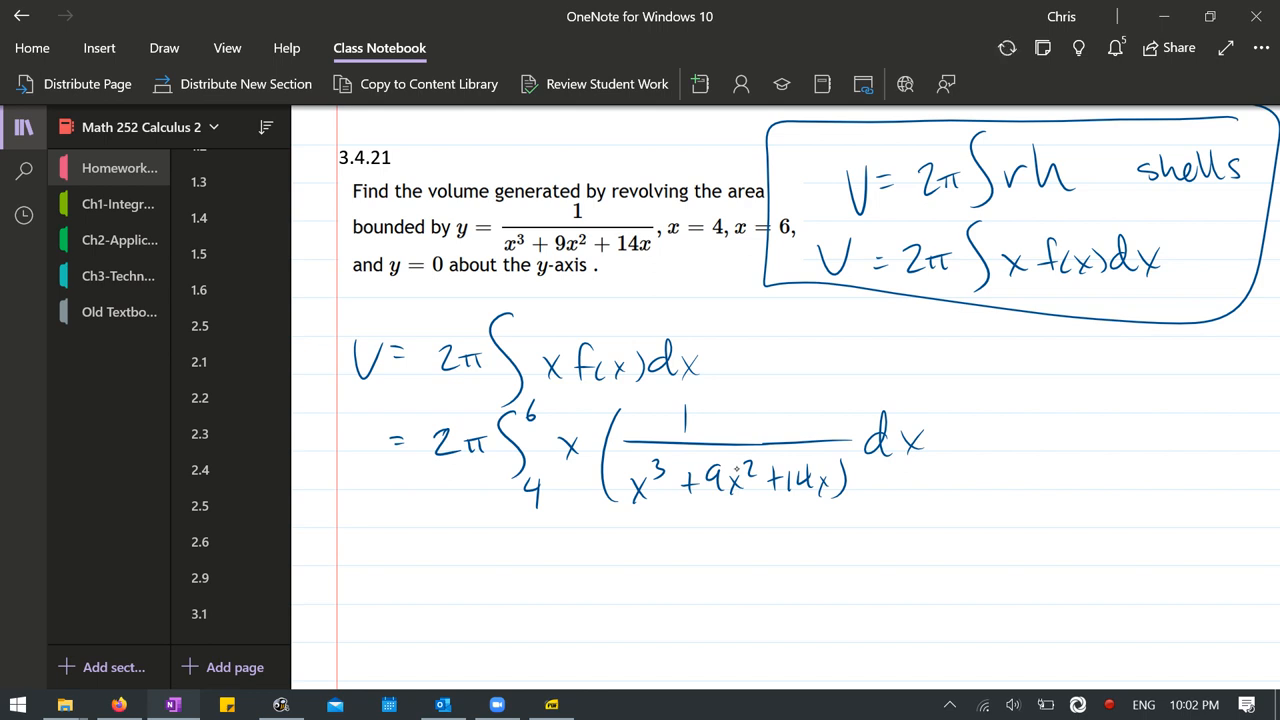
scroll(down, 3)
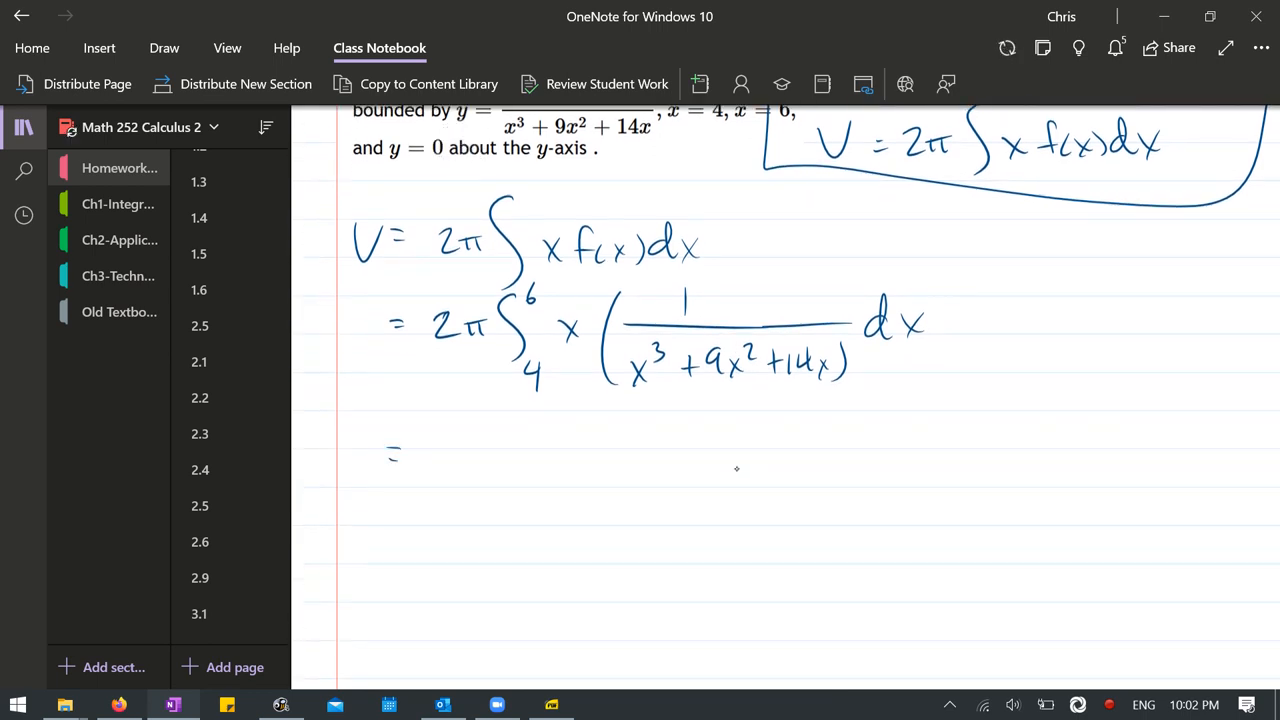
- Ink the simplified line = 2π∫₄⁶ 1/(x²+9x+14) dx, cancelling the x factor
drag(560, 320, 590, 344)
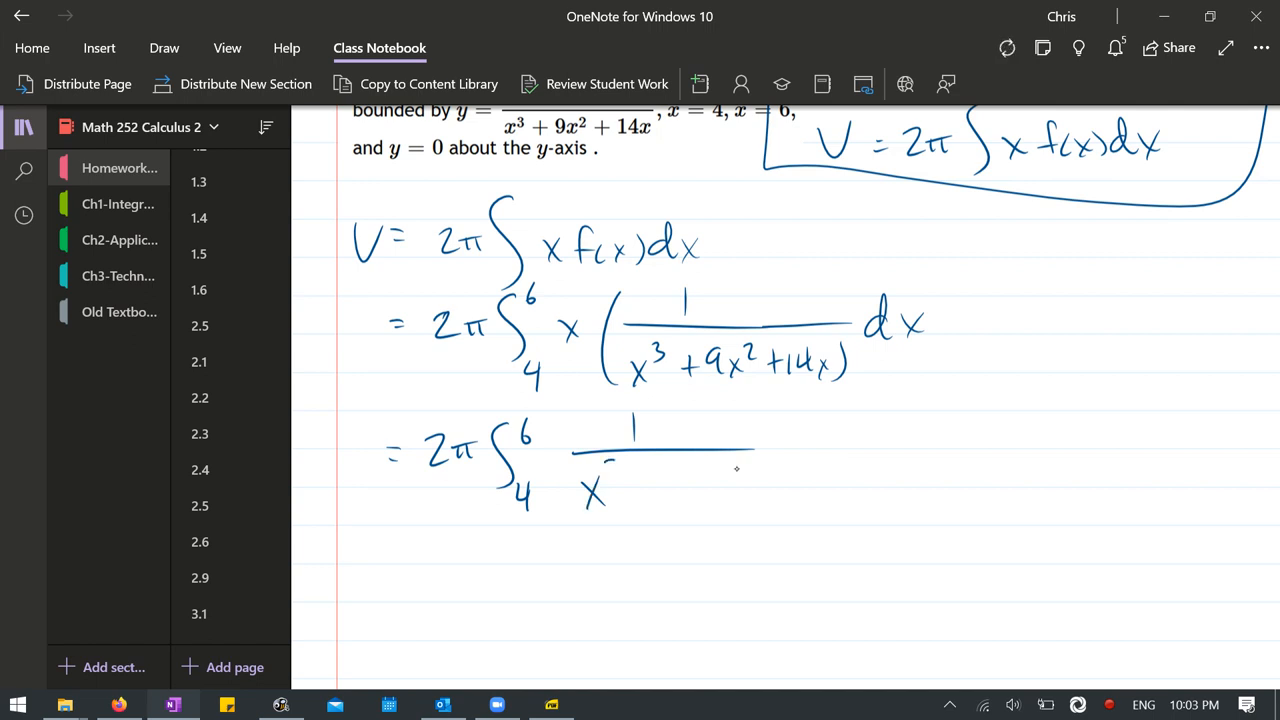
drag(600, 490, 670, 470)
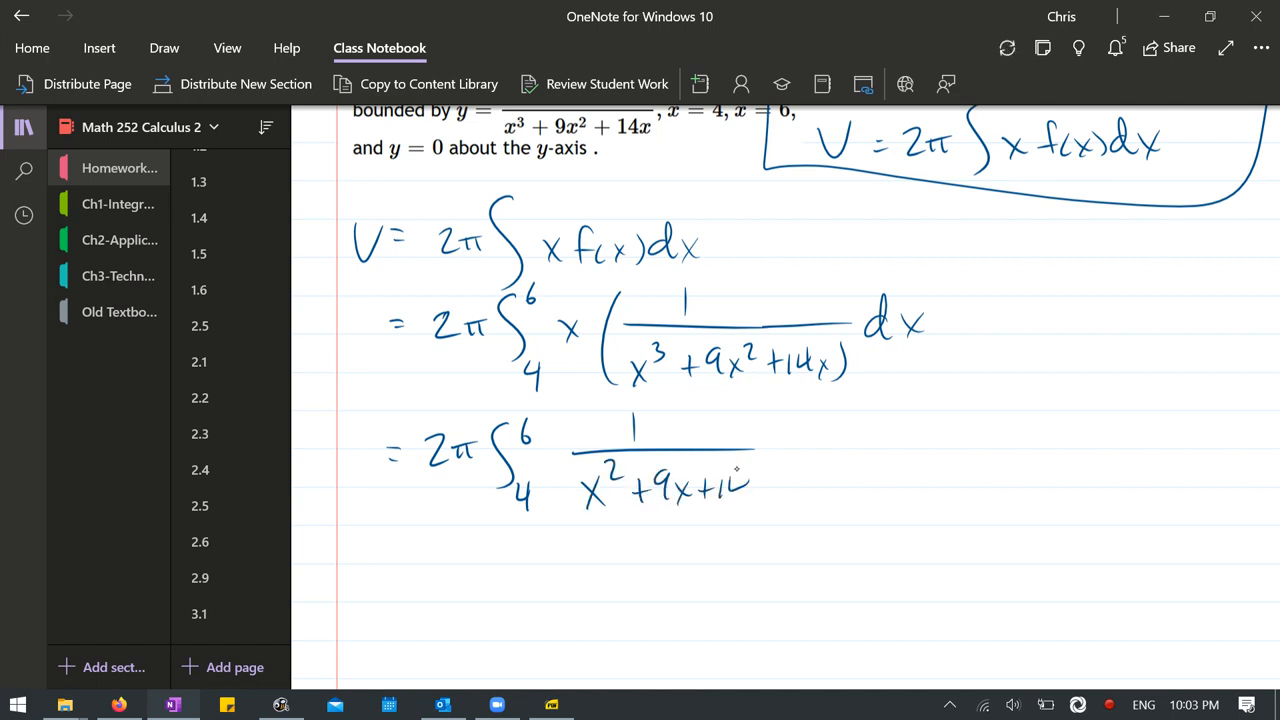
drag(770, 460, 816, 444)
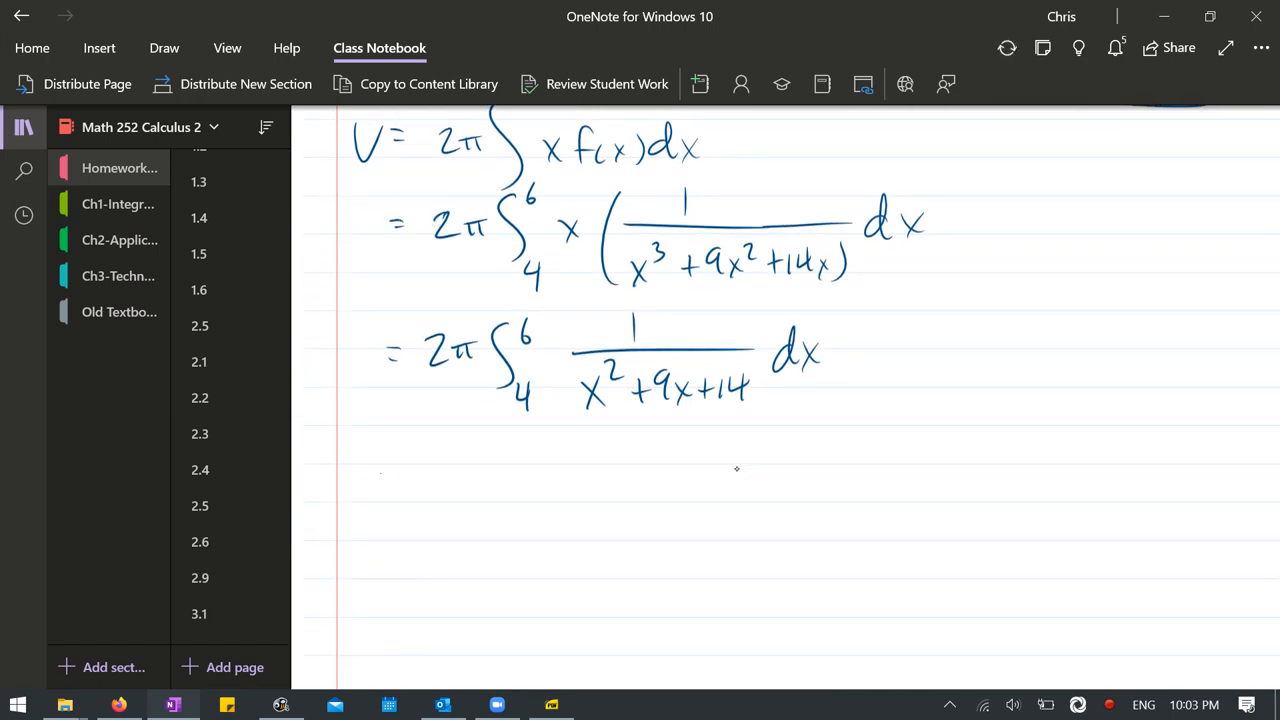
drag(384, 478, 398, 476)
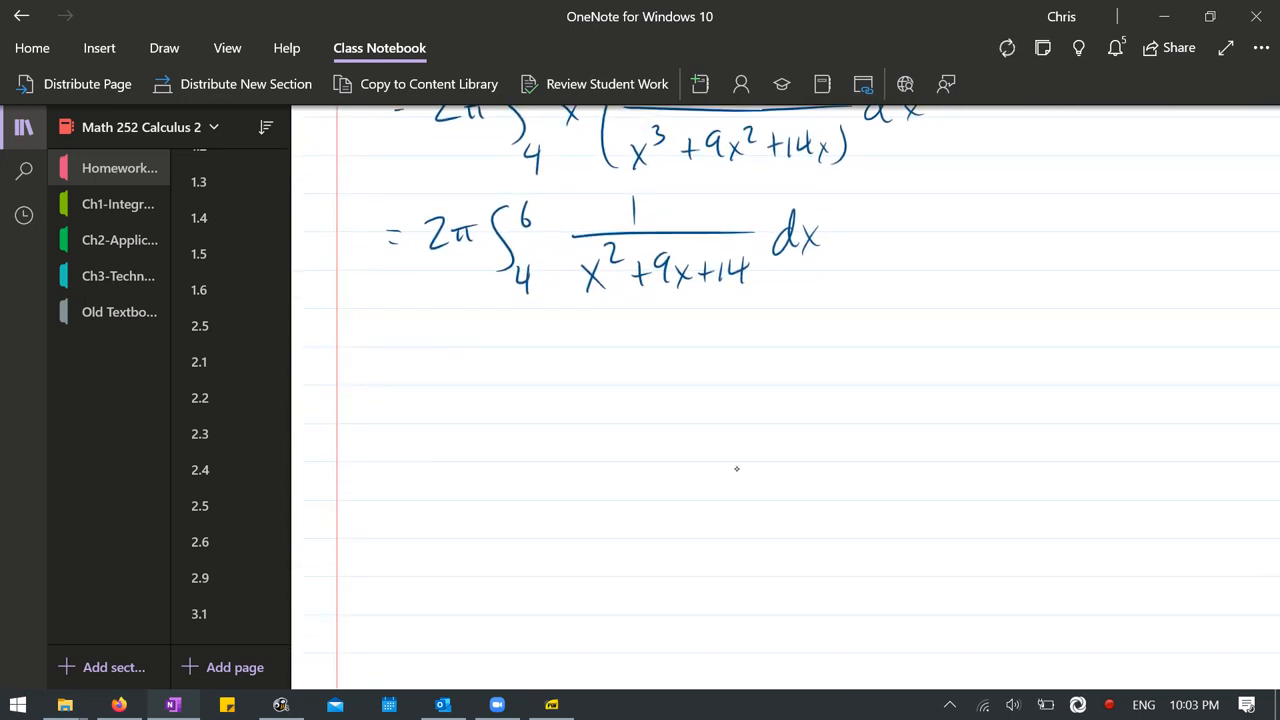
- Write a 'Partial Fractions' heading and factor x²+9x+14 = (x+7)(x+2)
drag(560, 316, 560, 376)
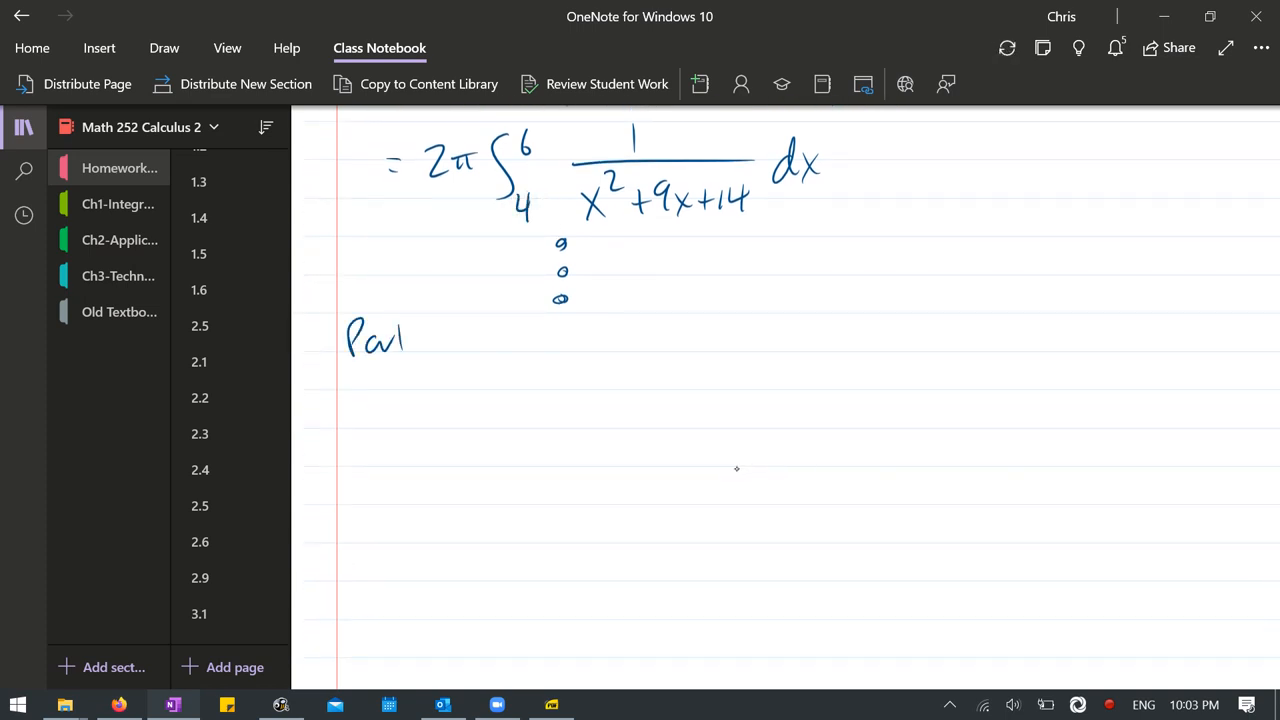
text(Partial Fractions)
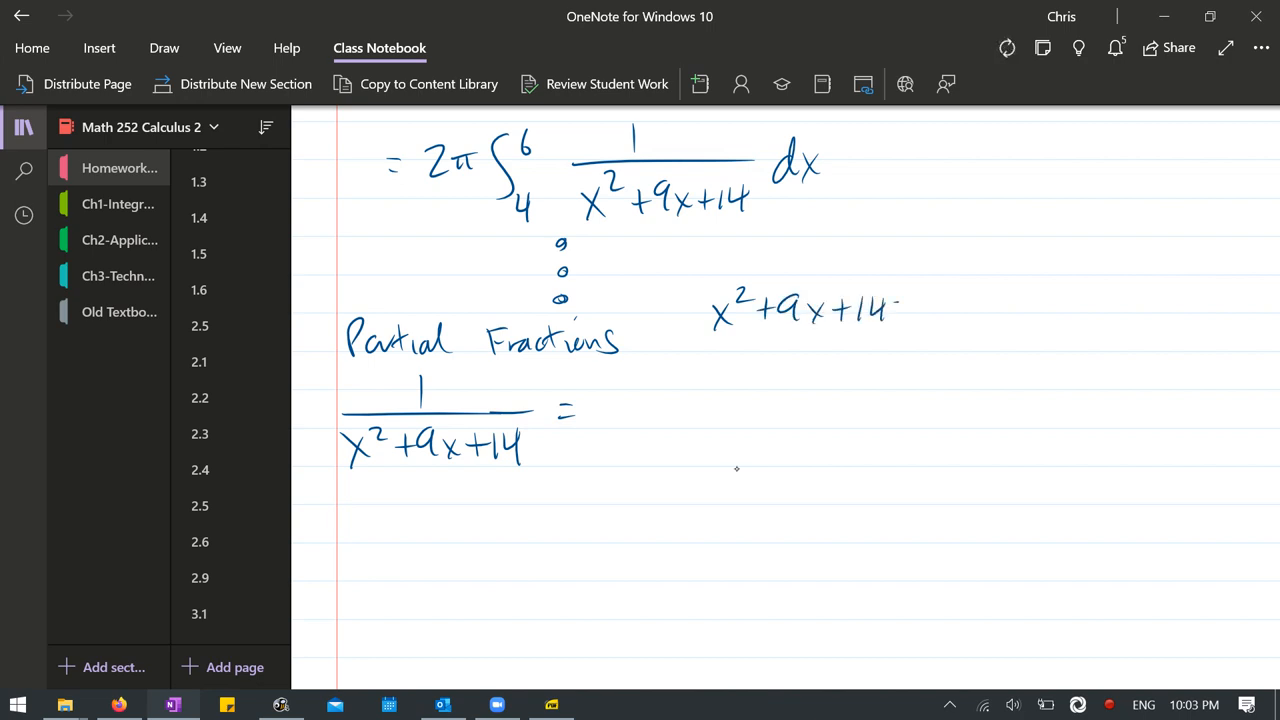
drag(900, 310, 1076, 316)
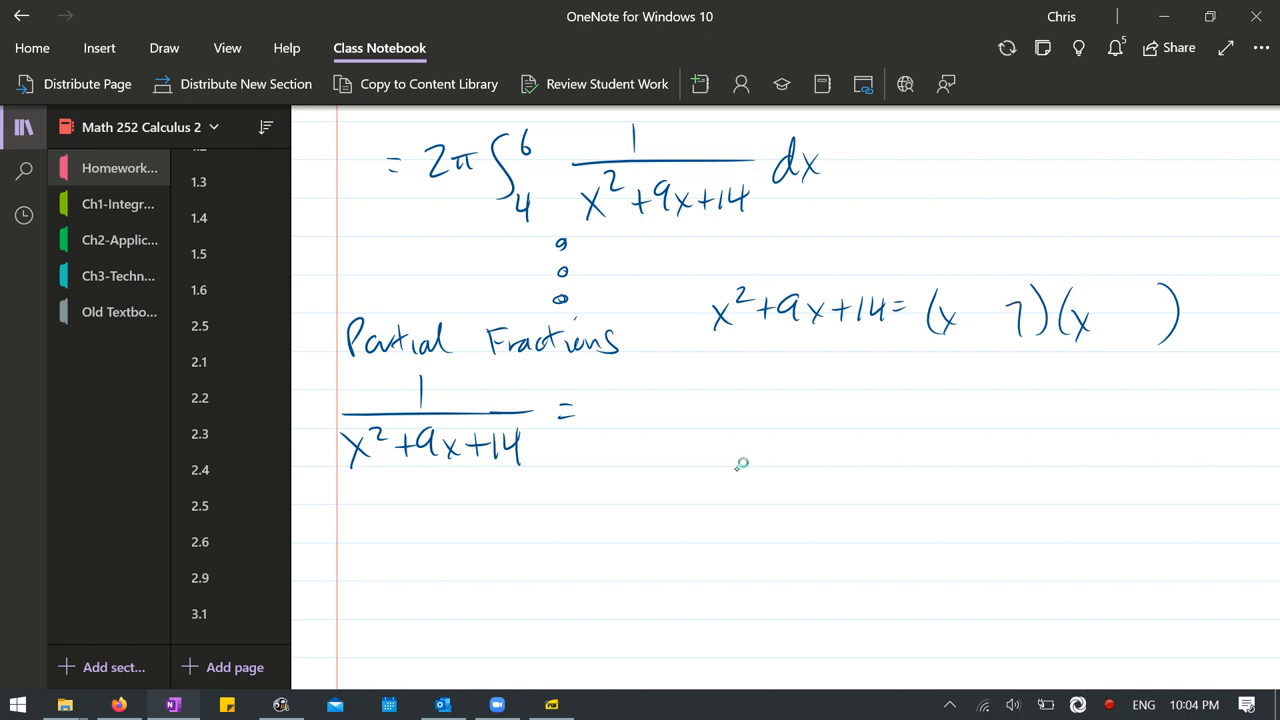
drag(1130, 300, 1176, 340)
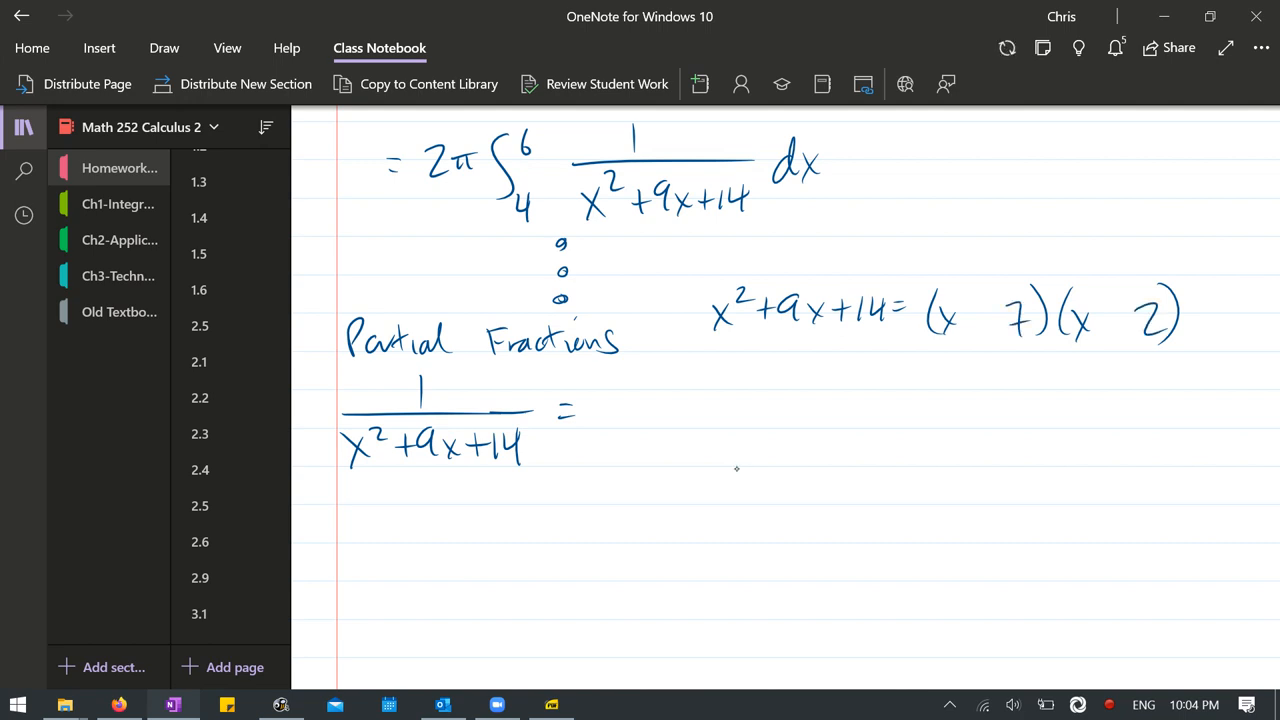
click(984, 320)
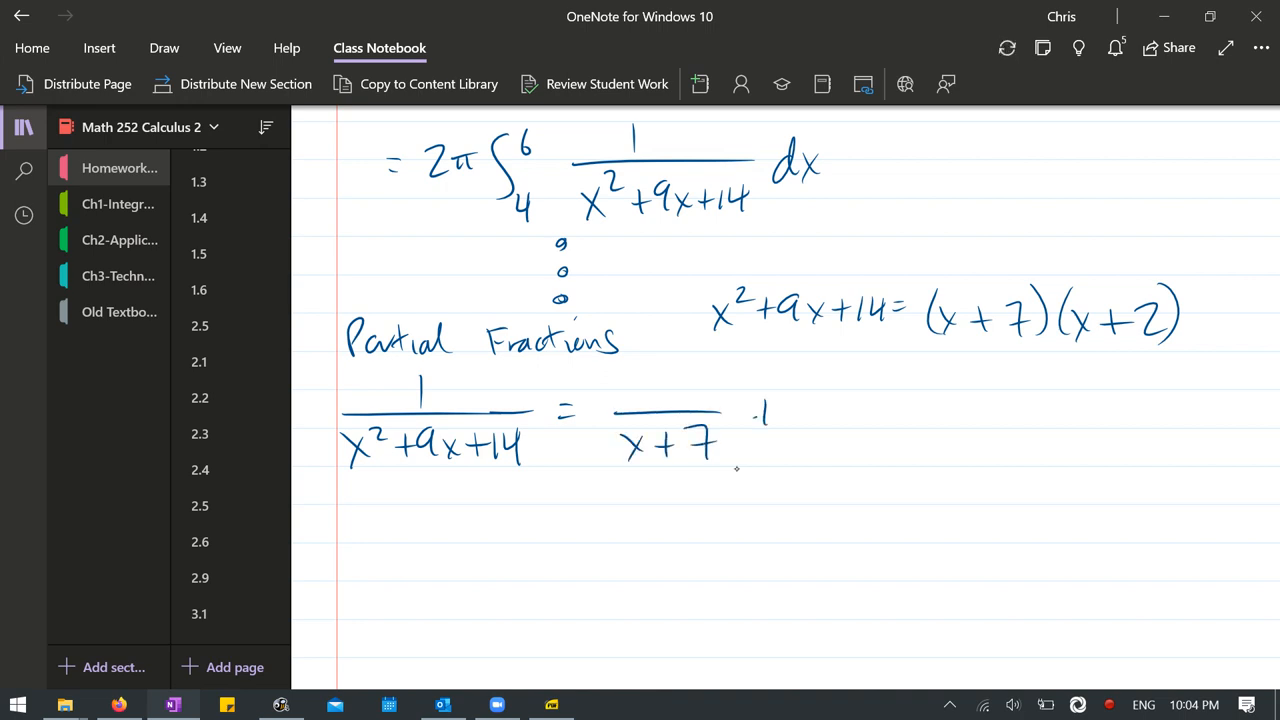
- Write 1/(x²+9x+14) = A/(x+7) + B/(x+2), bracketed and multiplied by (x+7)(x+2)
drag(760, 410, 884, 456)
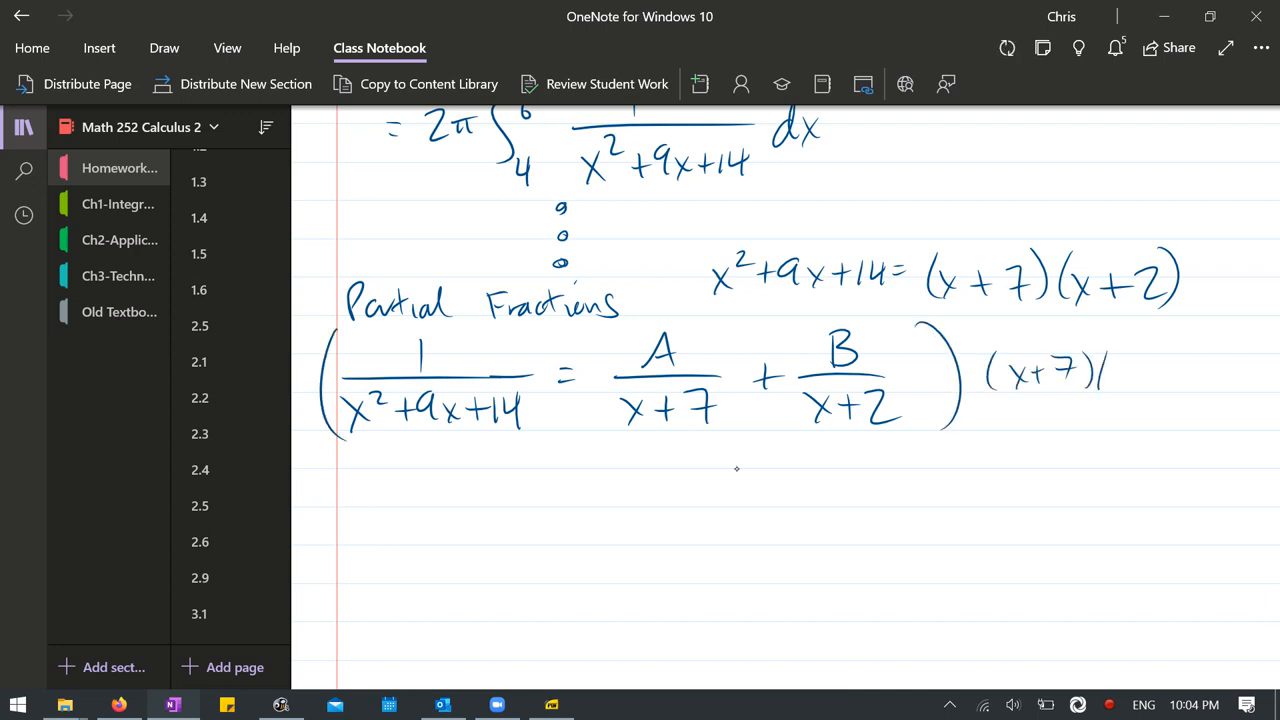
text((x+2))
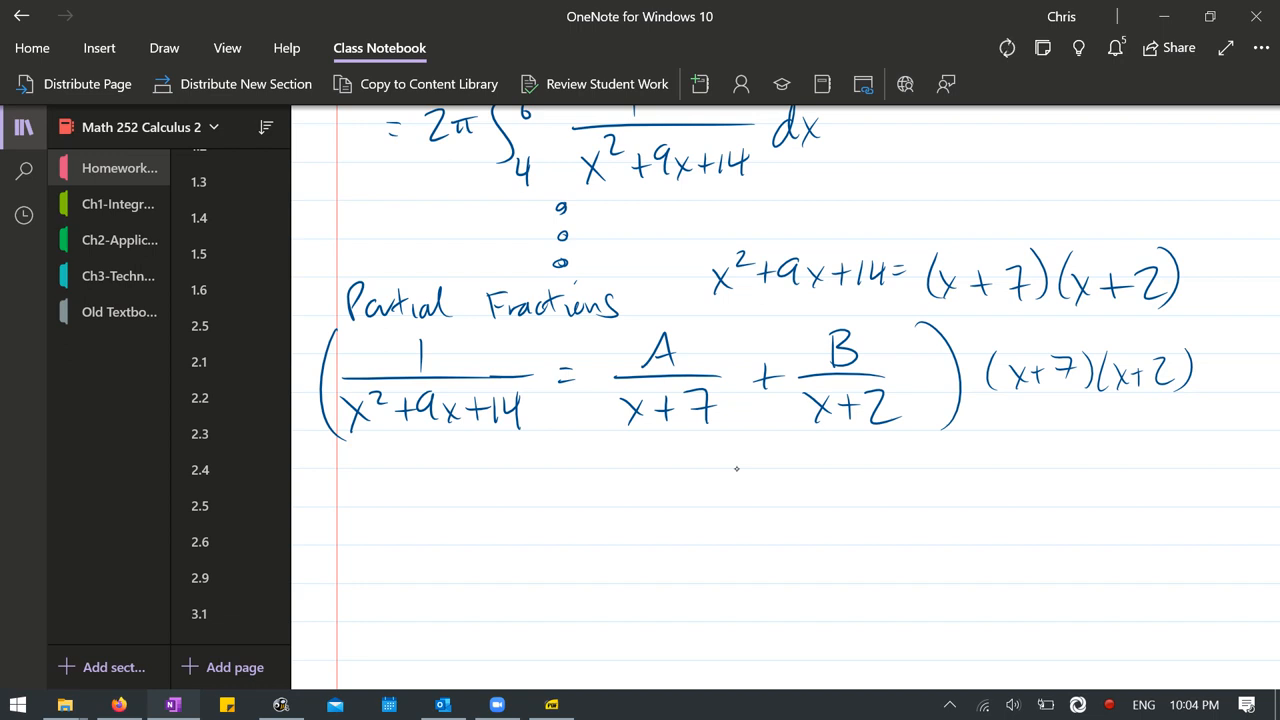
drag(432, 476, 428, 520)
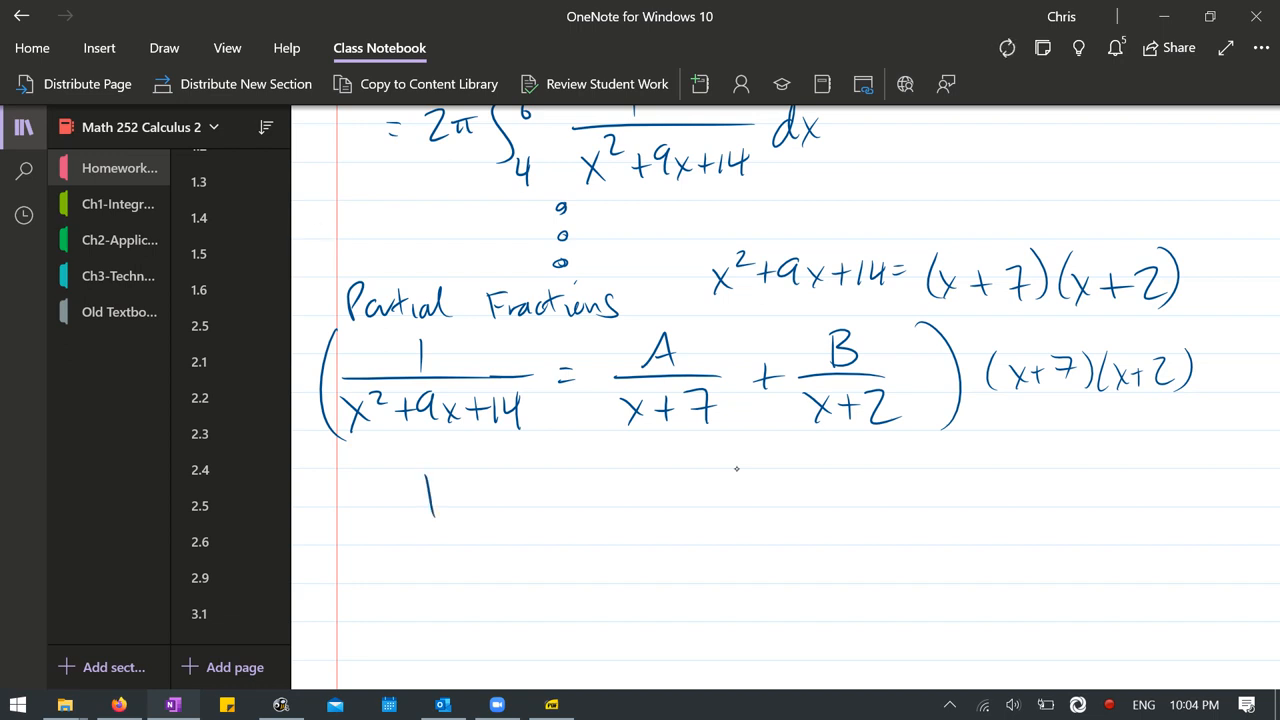
- Write 1 = A(x+2) + B(x+7) with notes 'let x = −2' and 'let x = −7' beside it
drag(464, 496, 610, 496)
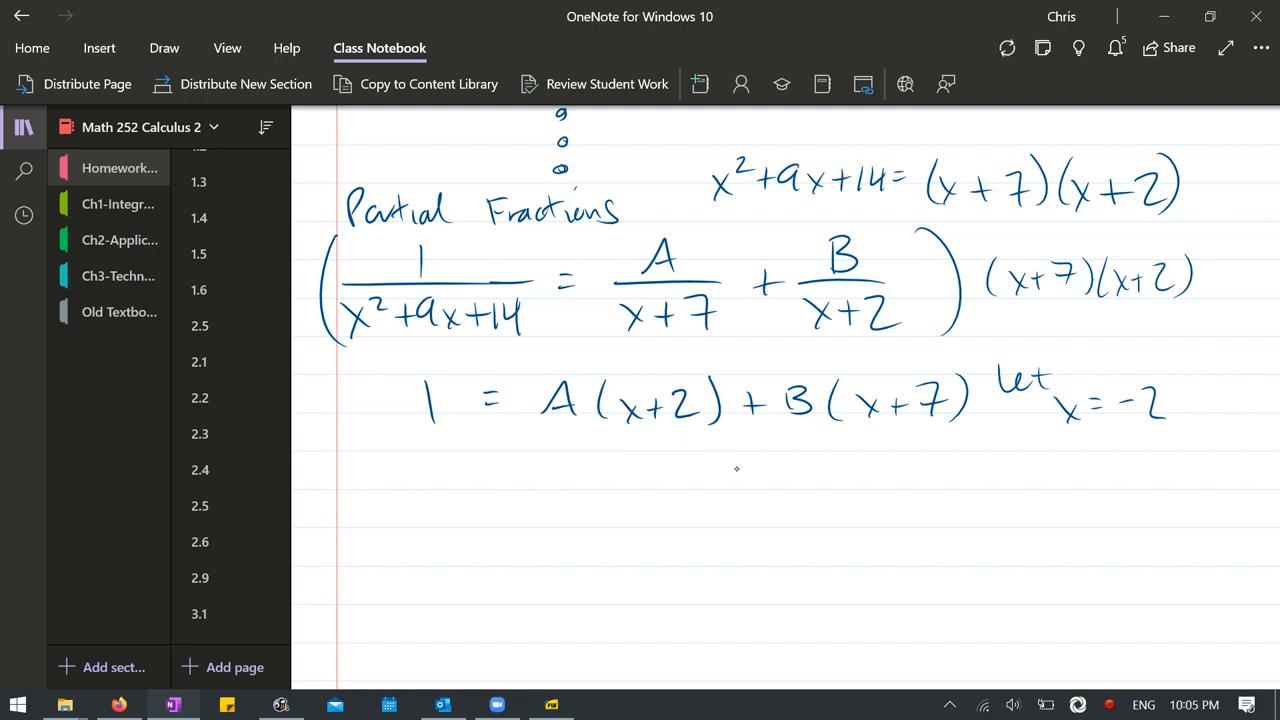
drag(1000, 496, 1010, 530)
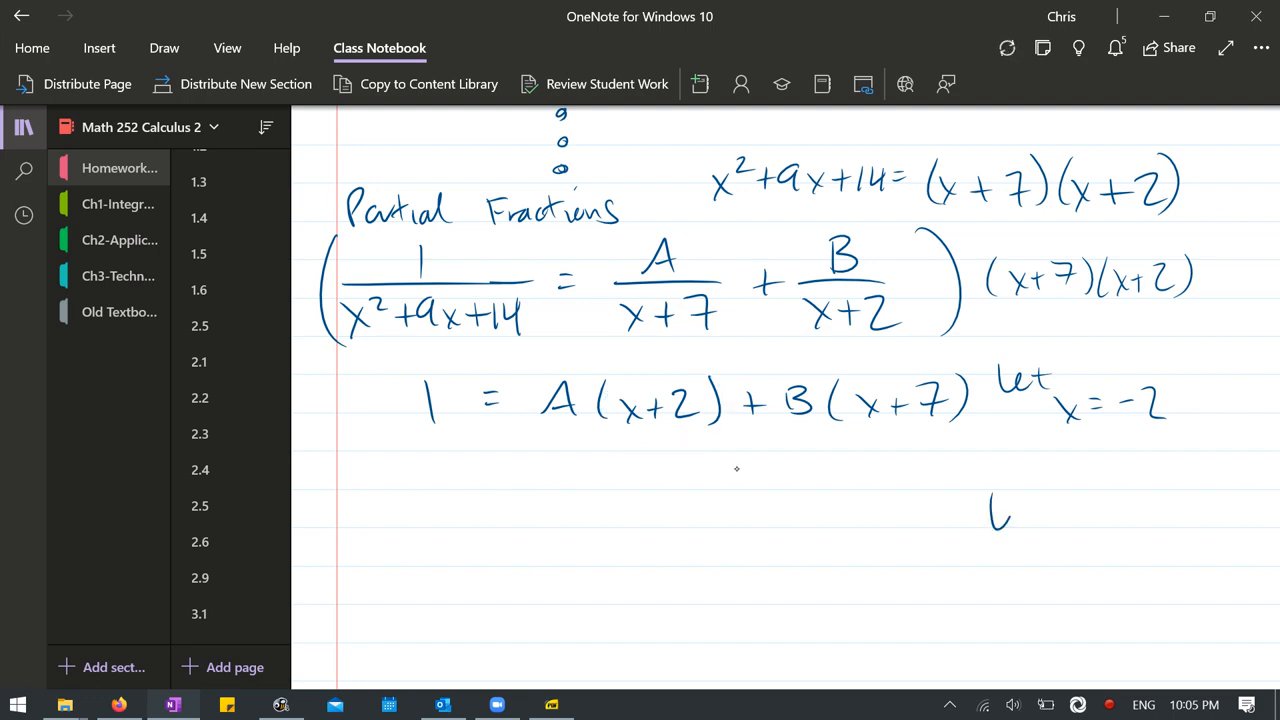
text(let x=)
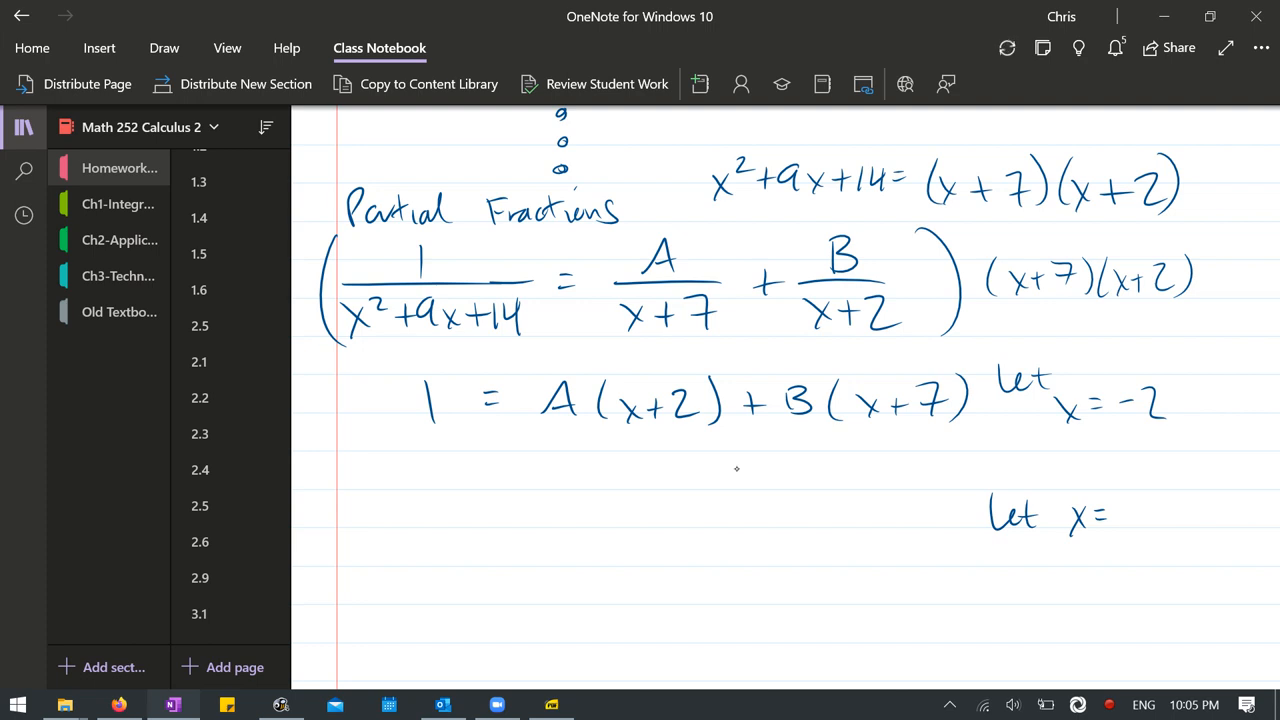
text(-7)
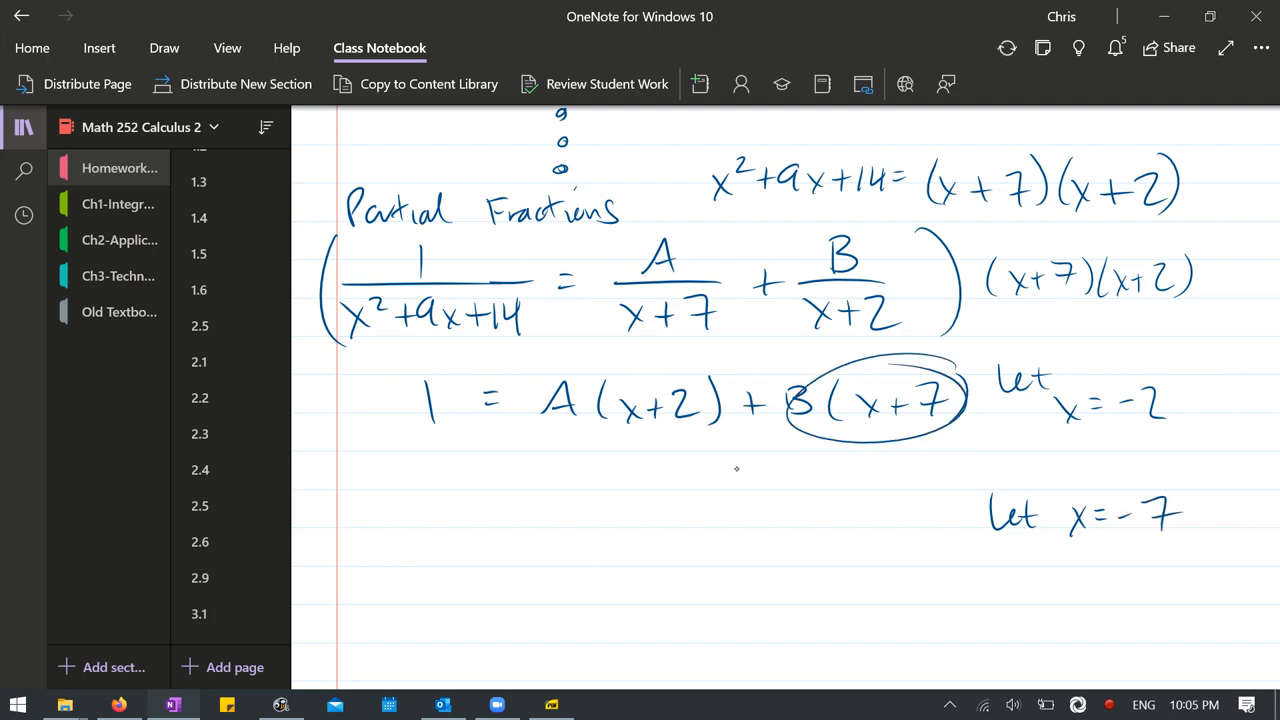
scroll(down, 3)
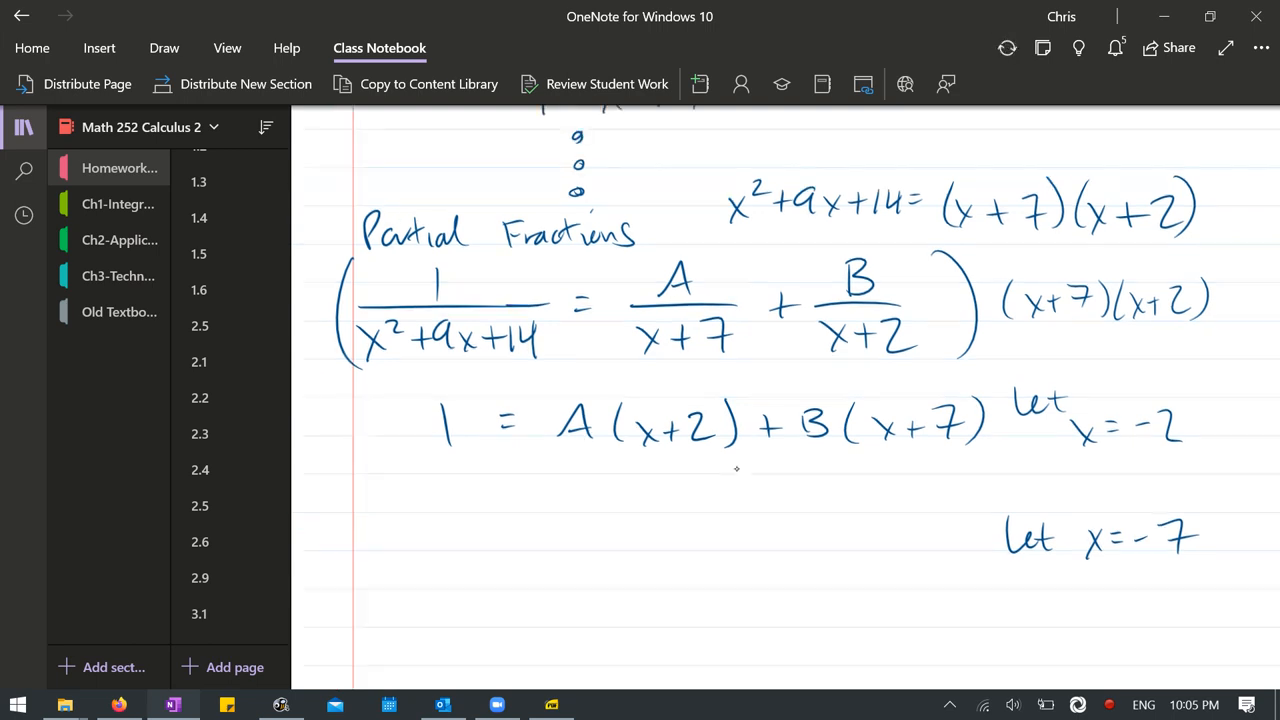
scroll(up, 3)
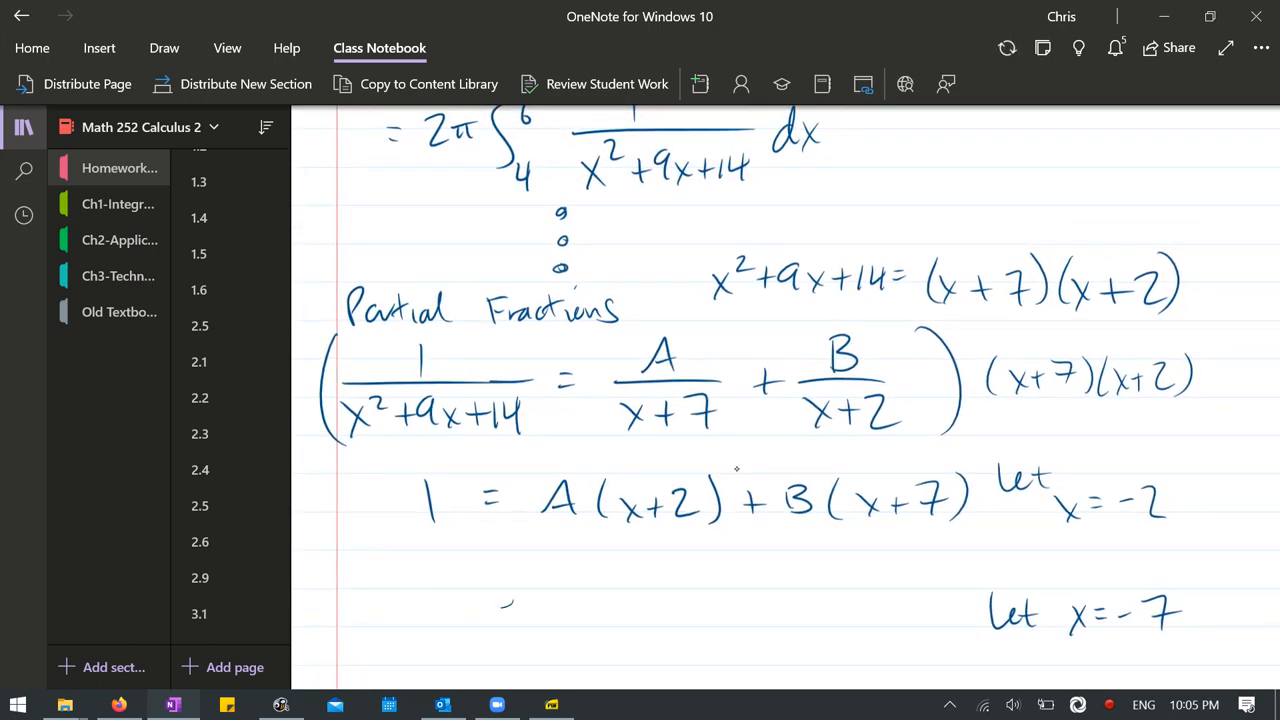